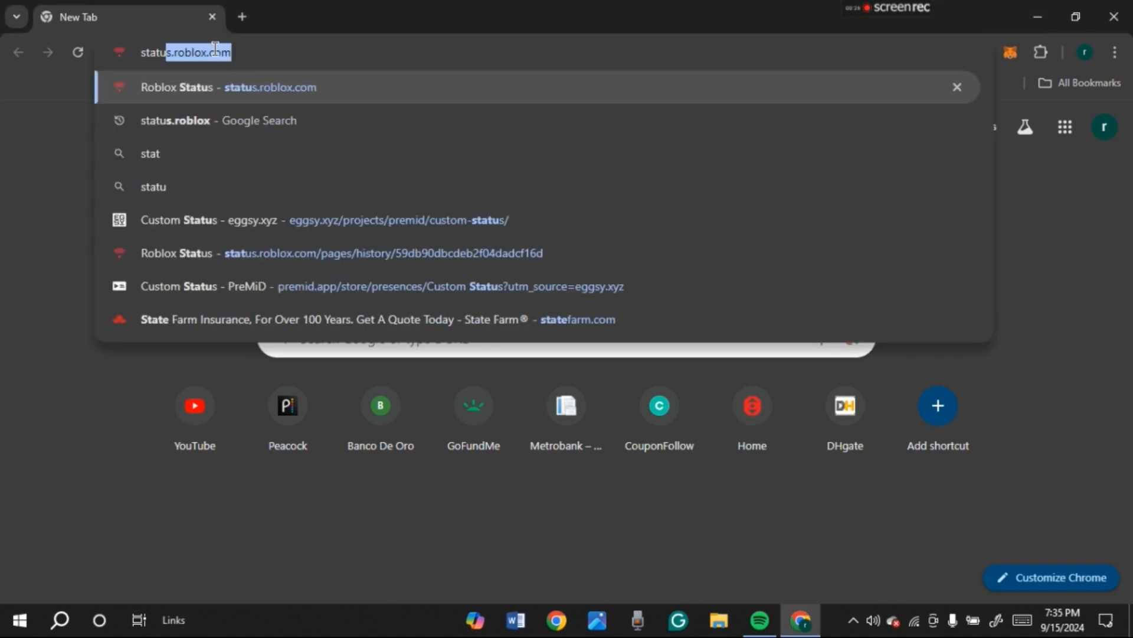
# - Load status.roblox.com and confirm the All Systems Operational banner
pyautogui.write('status.roblox.com')
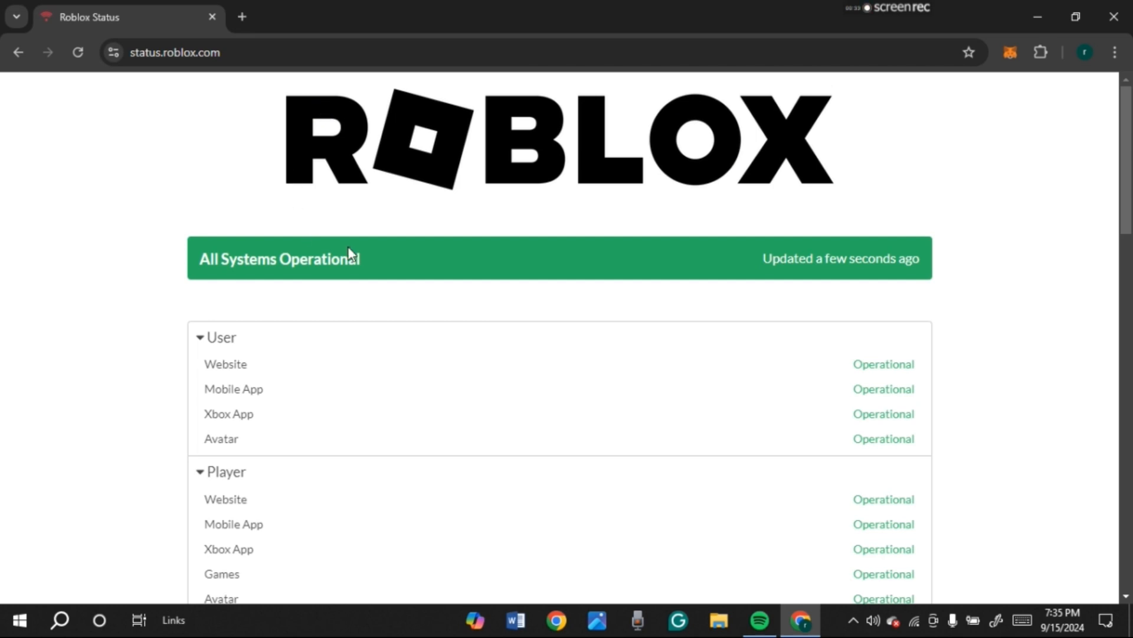
pyautogui.moveTo(727, 193)
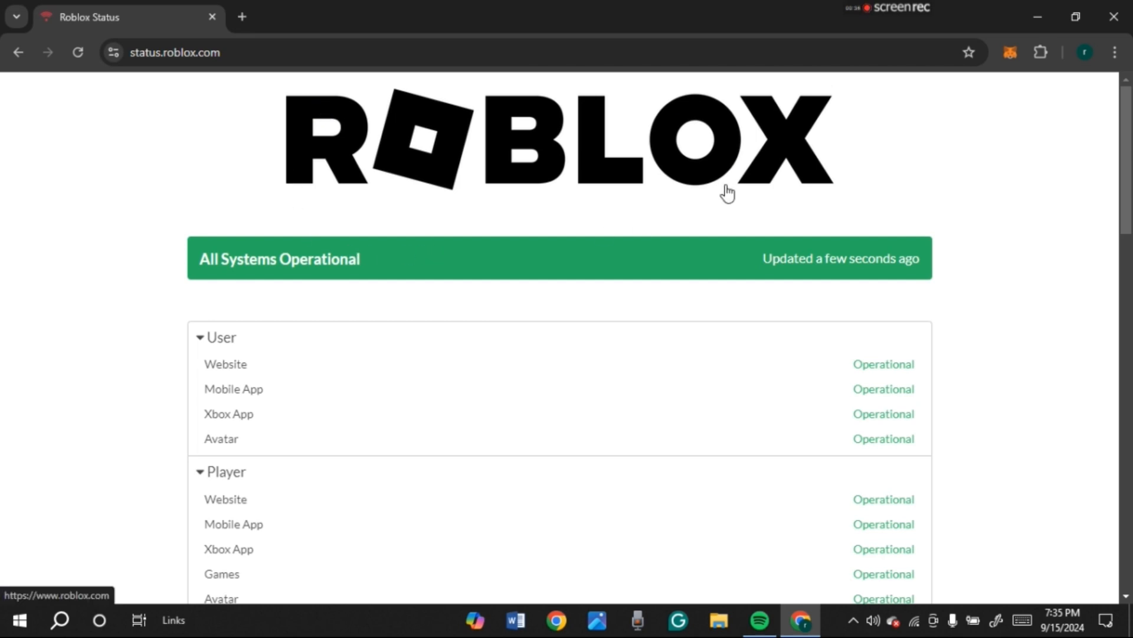
pyautogui.moveTo(463, 215)
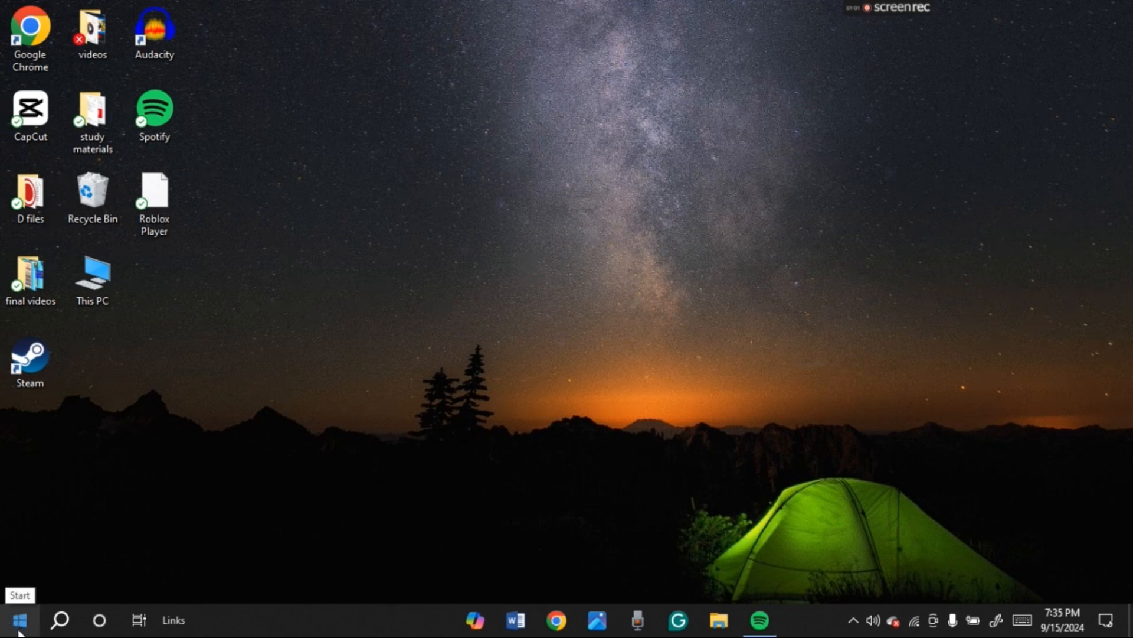
# - Bring up the Start menu power options to restart the PC
pyautogui.click(14, 621)
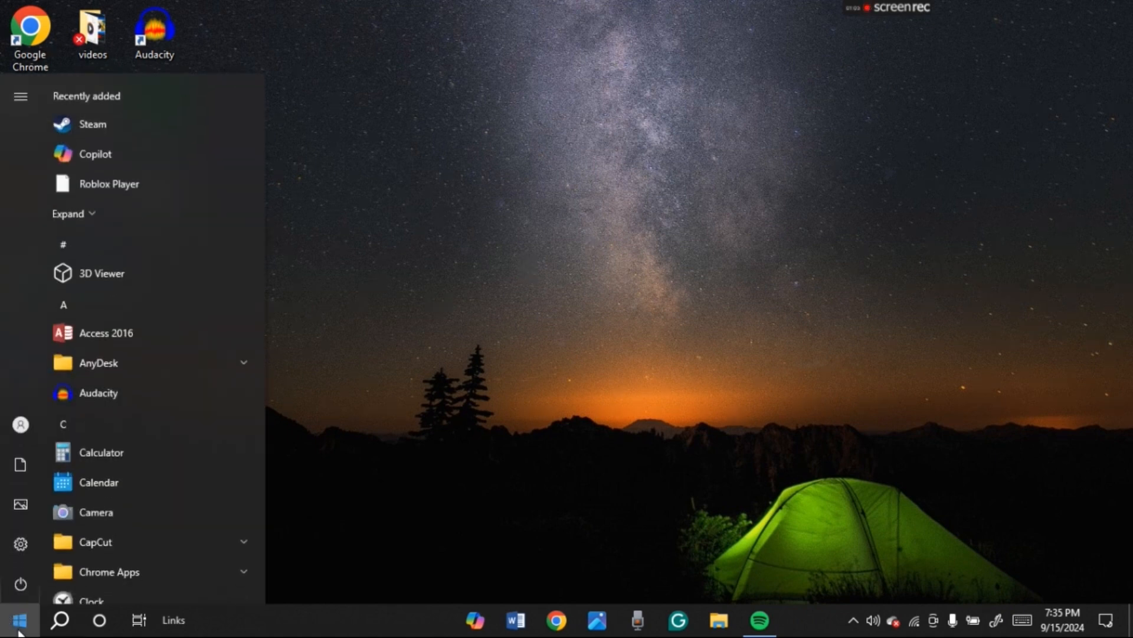
pyautogui.click(20, 583)
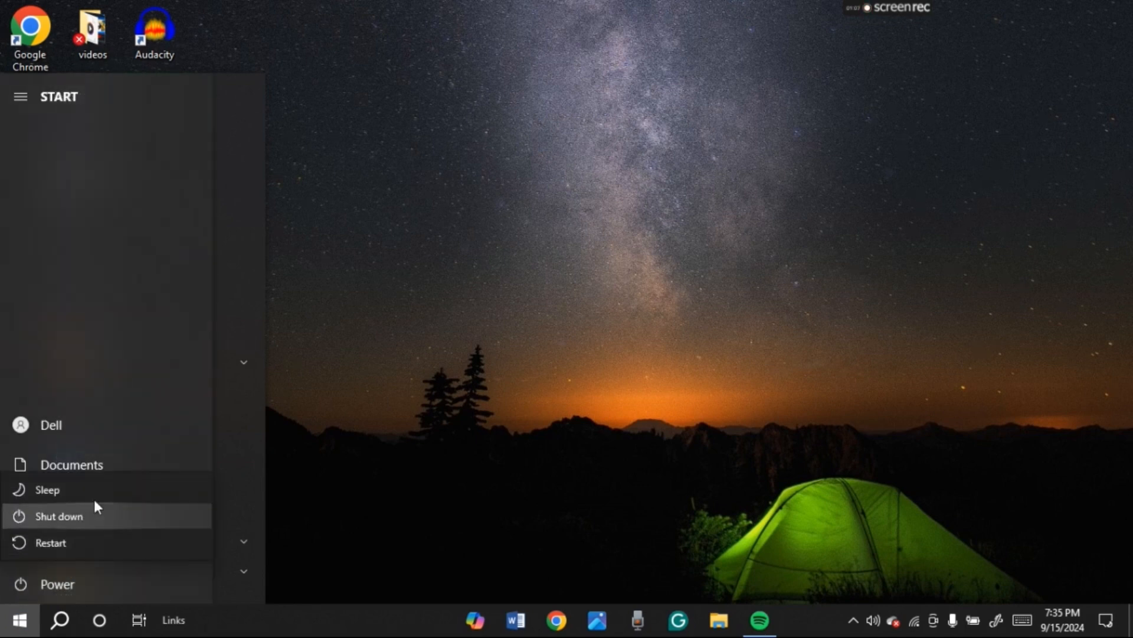
pyautogui.moveTo(62, 542)
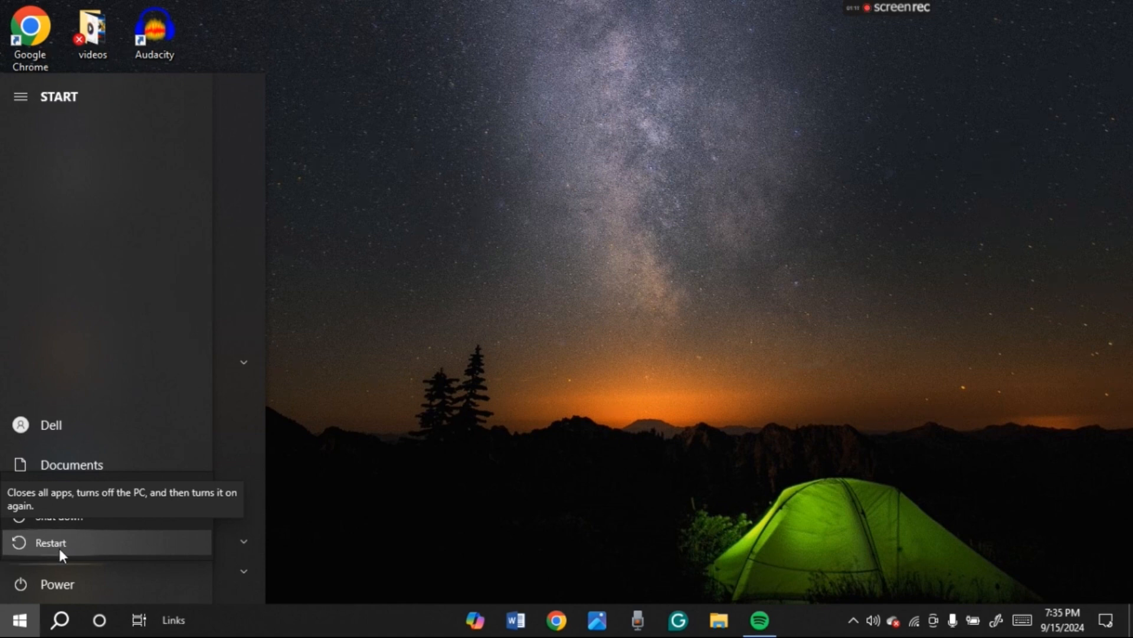
pyautogui.moveTo(64, 538)
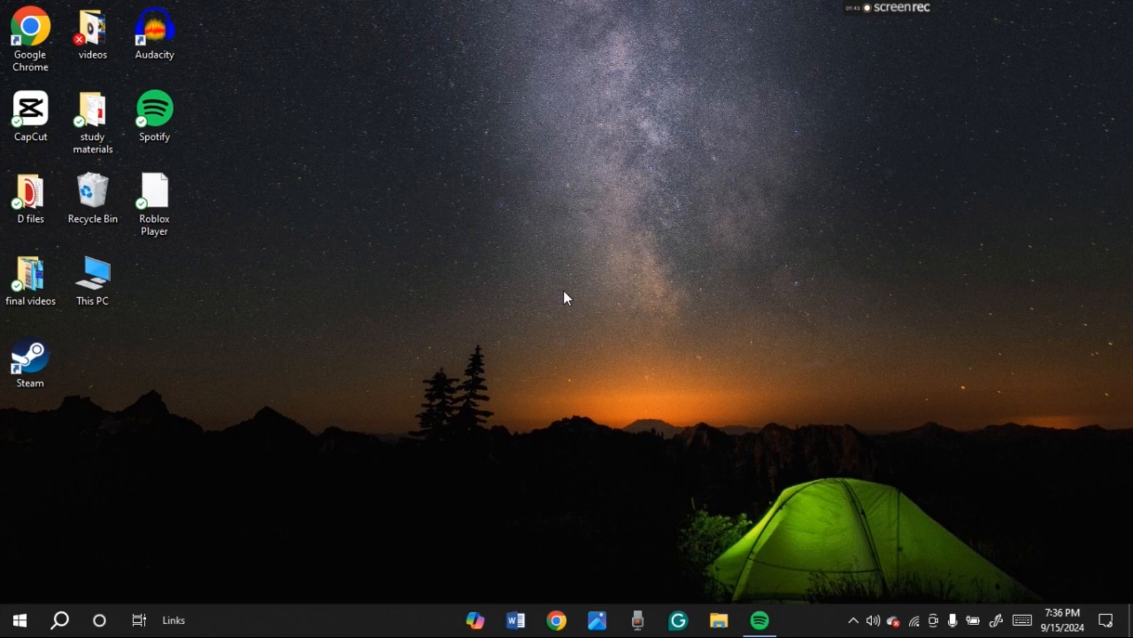
pyautogui.moveTo(853, 619)
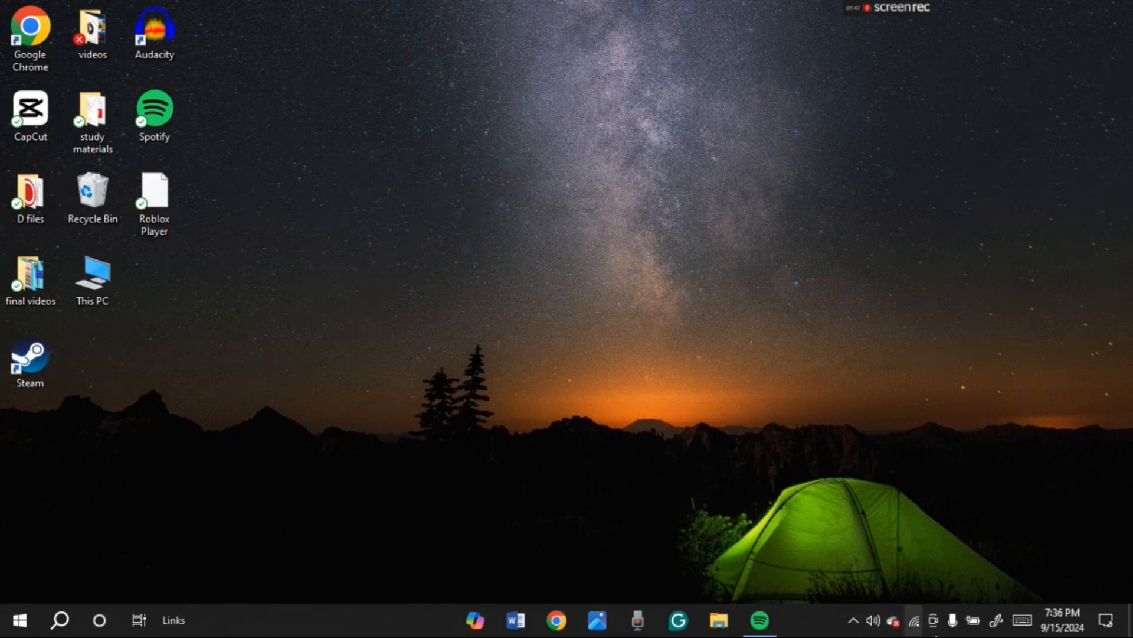
# - Run Troubleshoot problems from the system tray network icon
pyautogui.rightClick(912, 621)
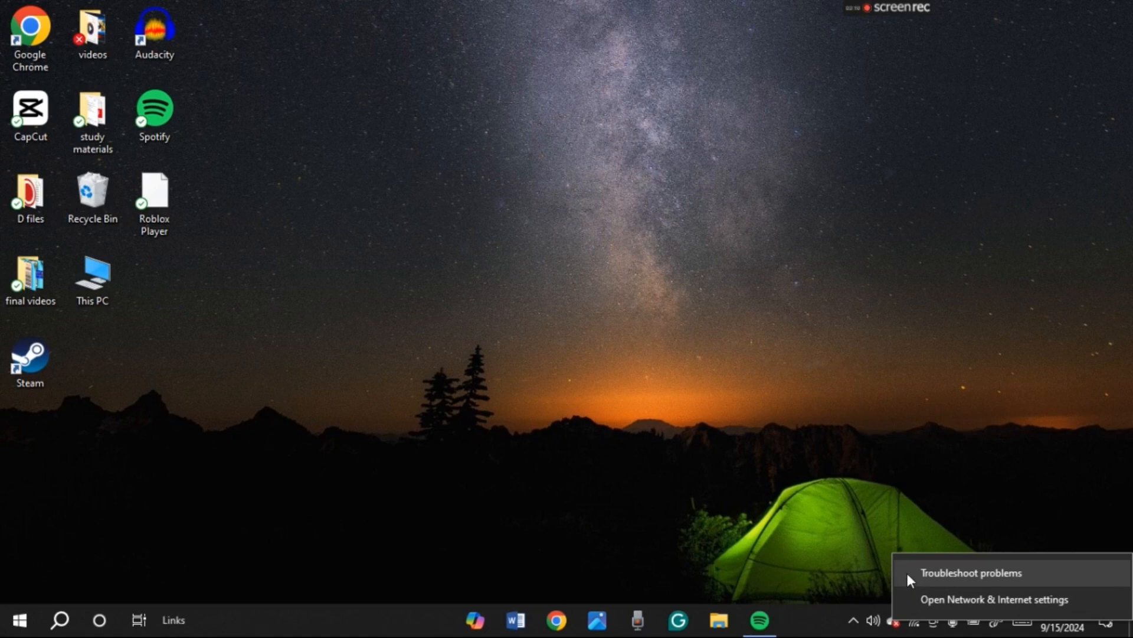
pyautogui.click(972, 572)
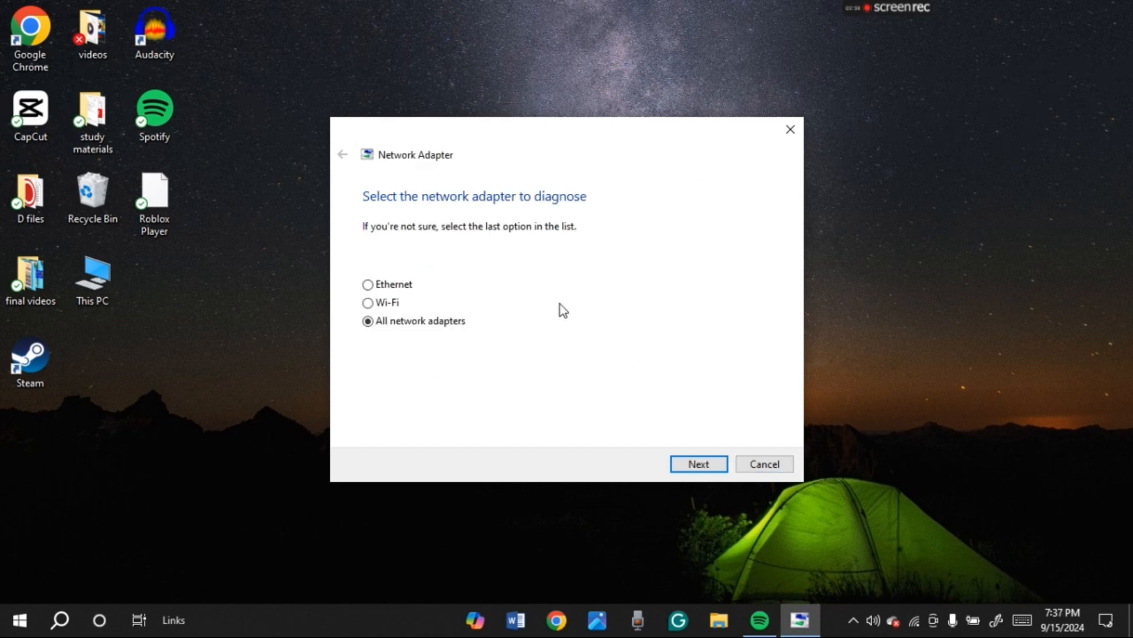
pyautogui.moveTo(524, 360)
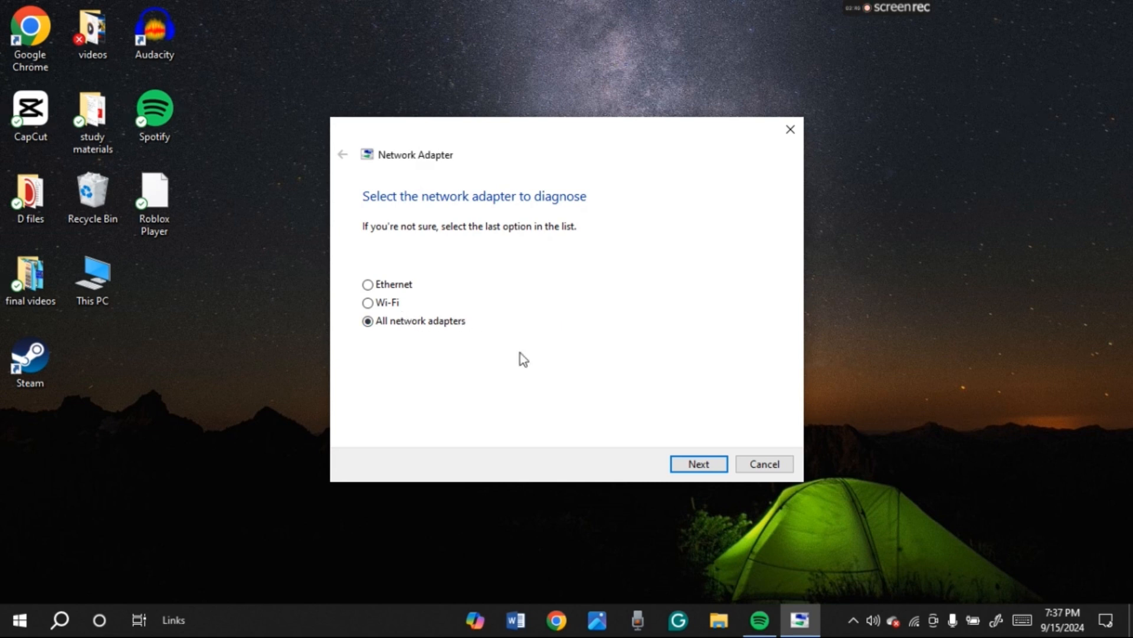
pyautogui.click(696, 463)
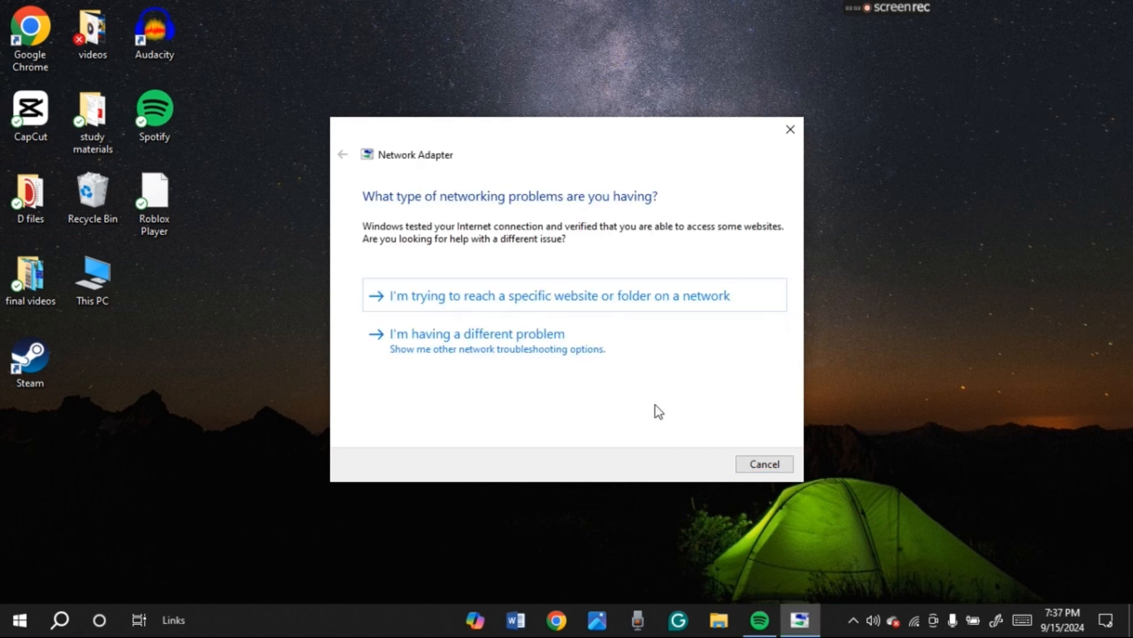
pyautogui.moveTo(552, 453)
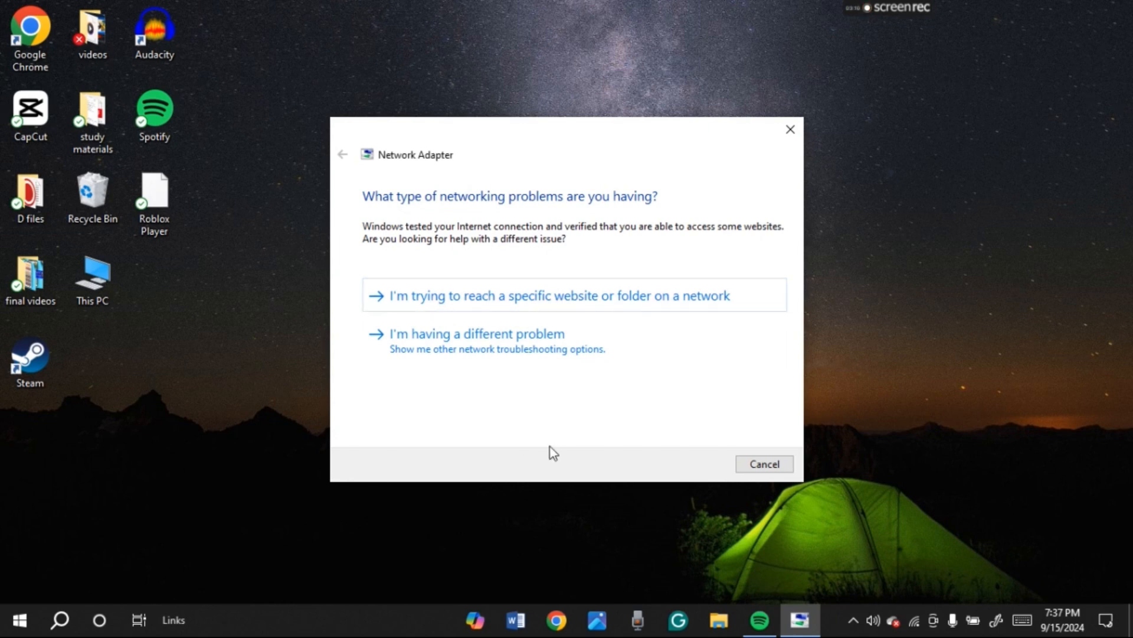
pyautogui.click(553, 294)
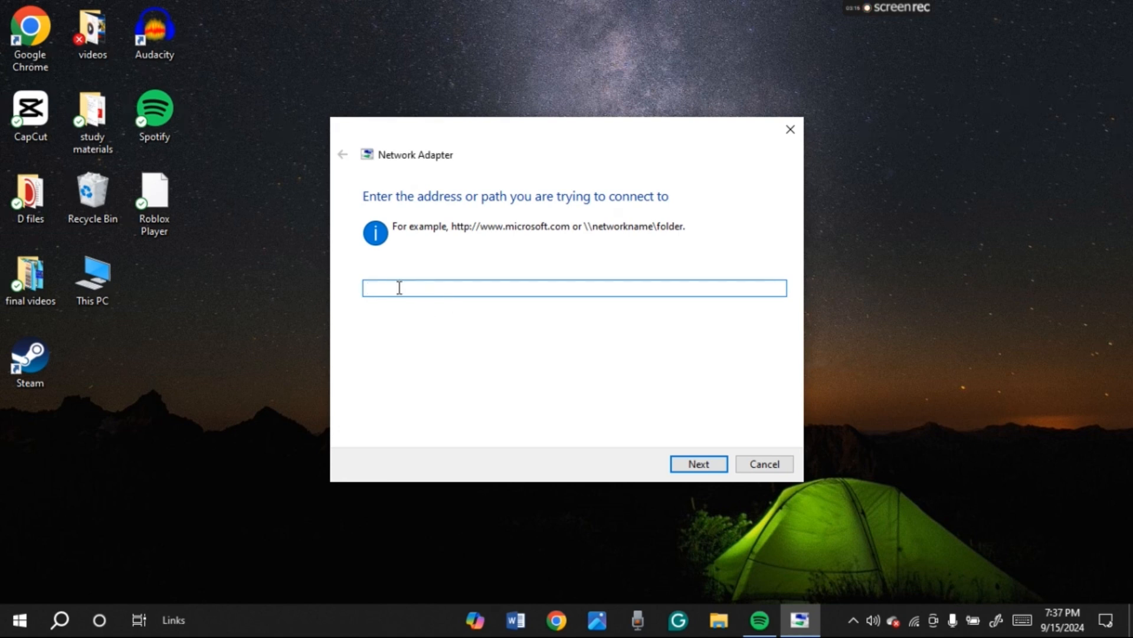
pyautogui.write('www.ro')
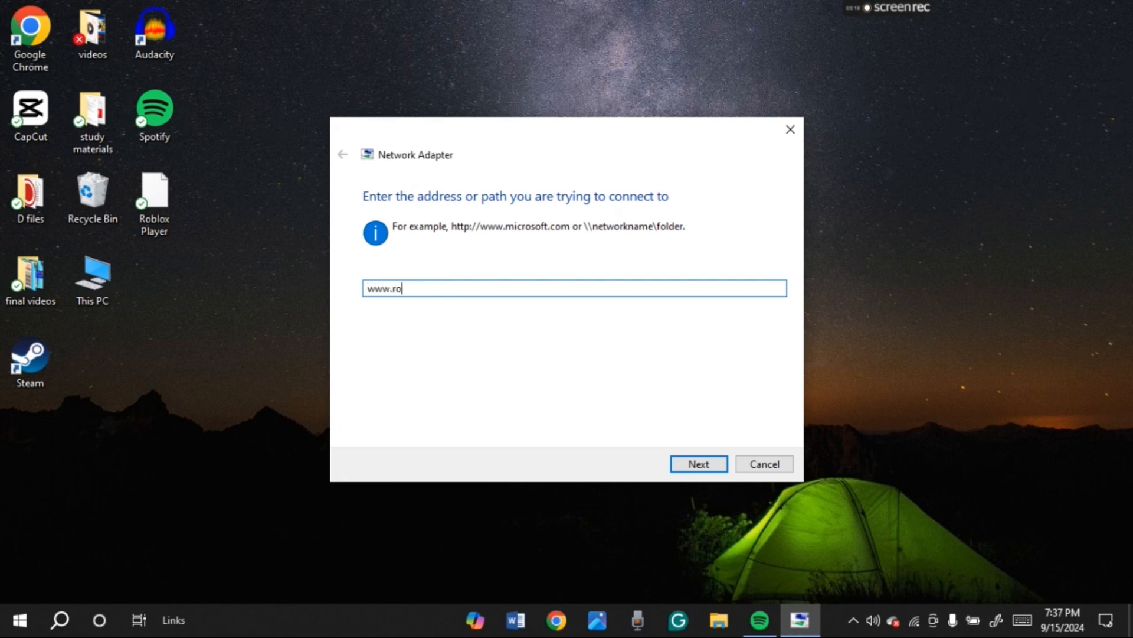
pyautogui.write('blox')
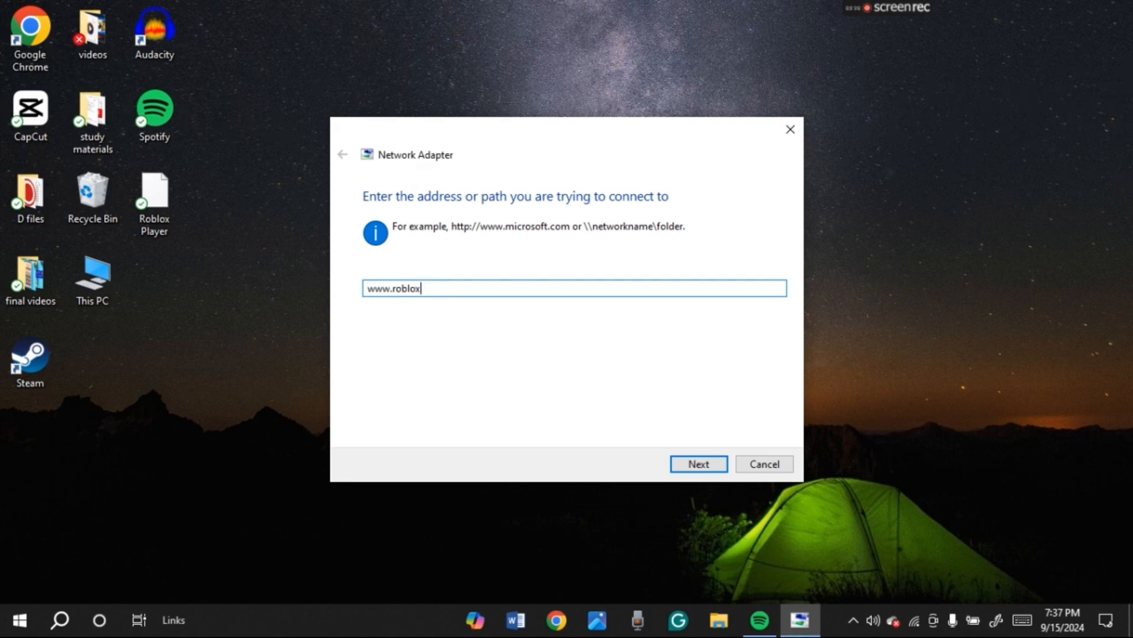
pyautogui.write('.com')
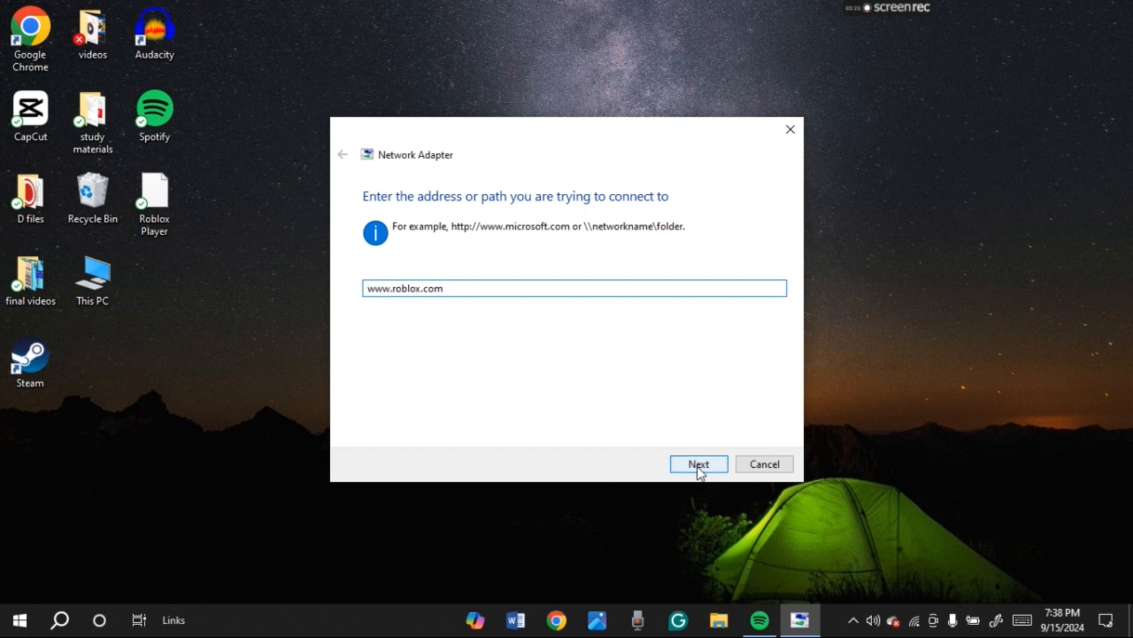
pyautogui.click(696, 463)
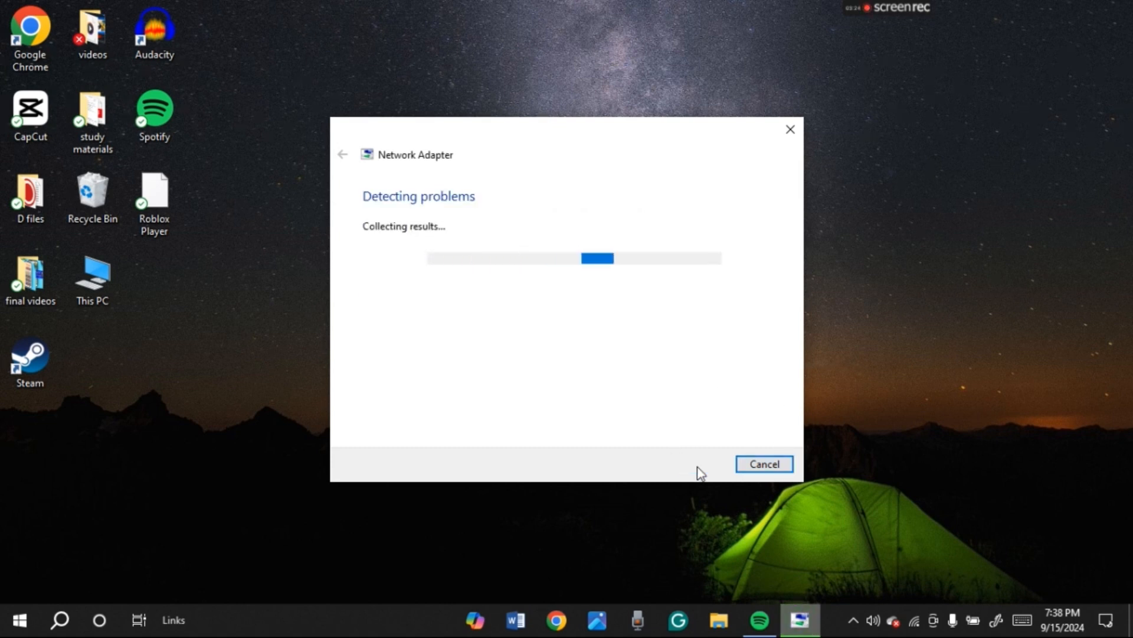
pyautogui.moveTo(732, 239)
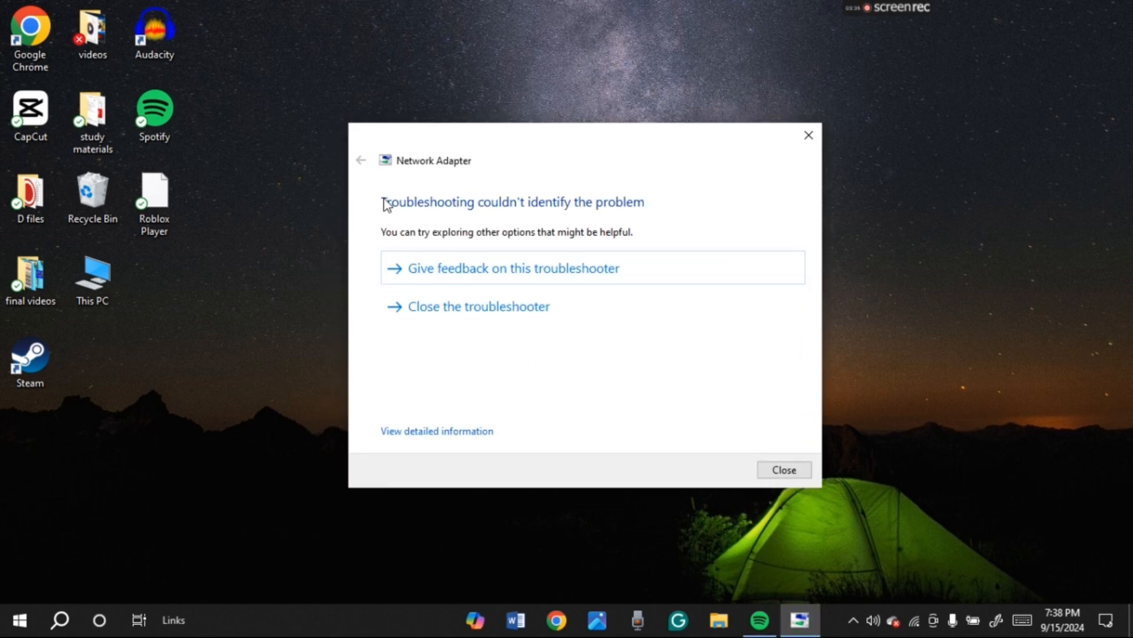
pyautogui.moveTo(678, 203)
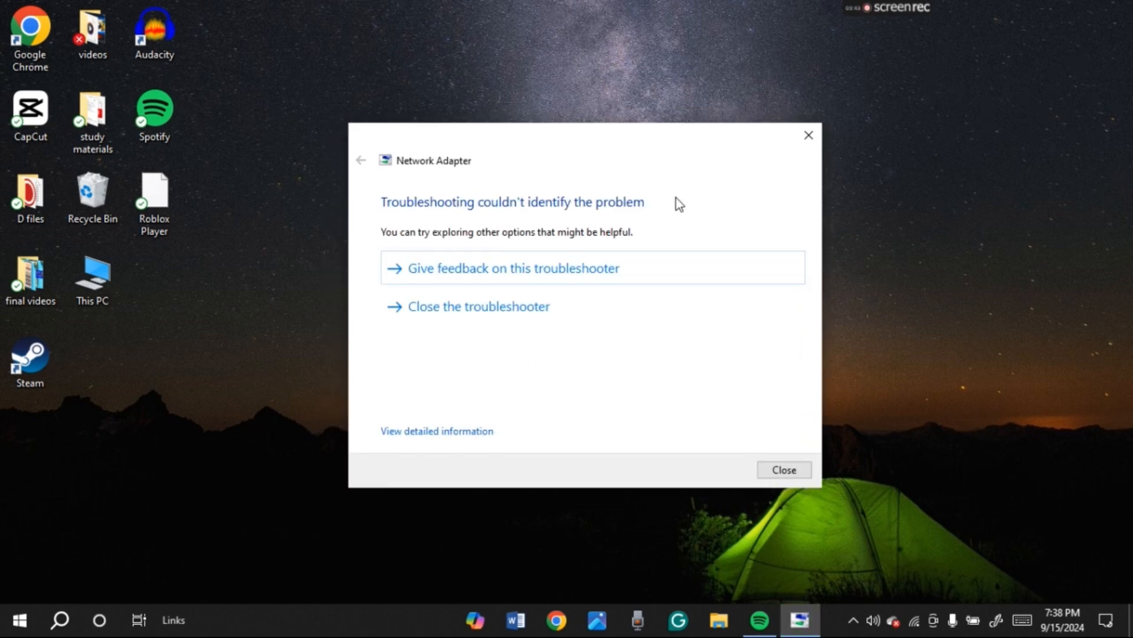
pyautogui.moveTo(605, 399)
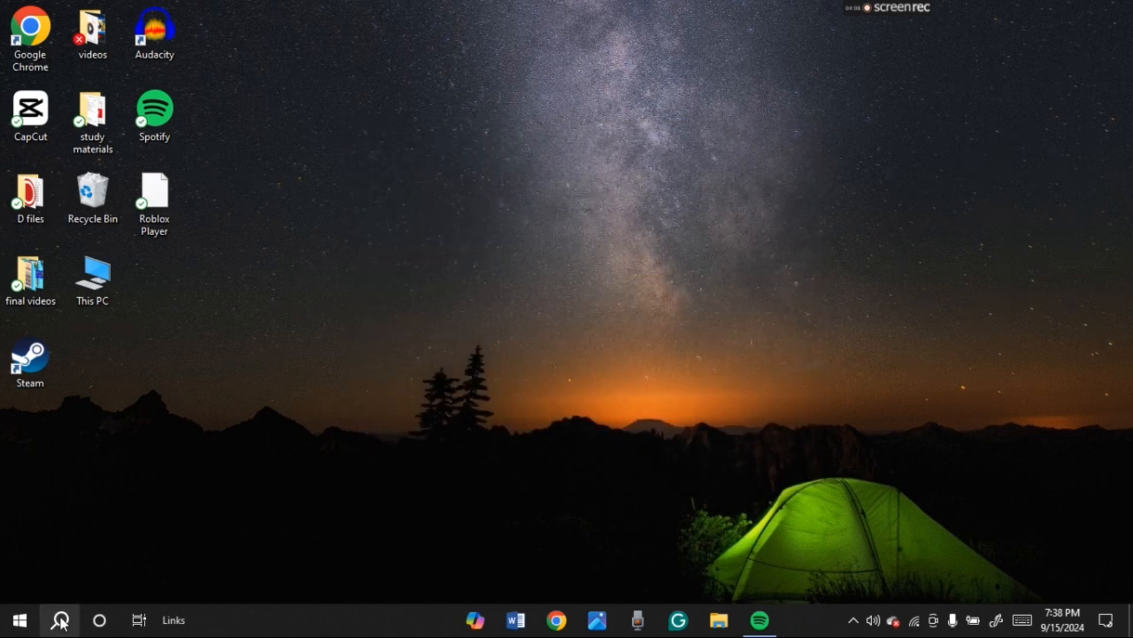
# - Search for 'roblox' and show the Roblox Player app's context options
pyautogui.click(59, 619)
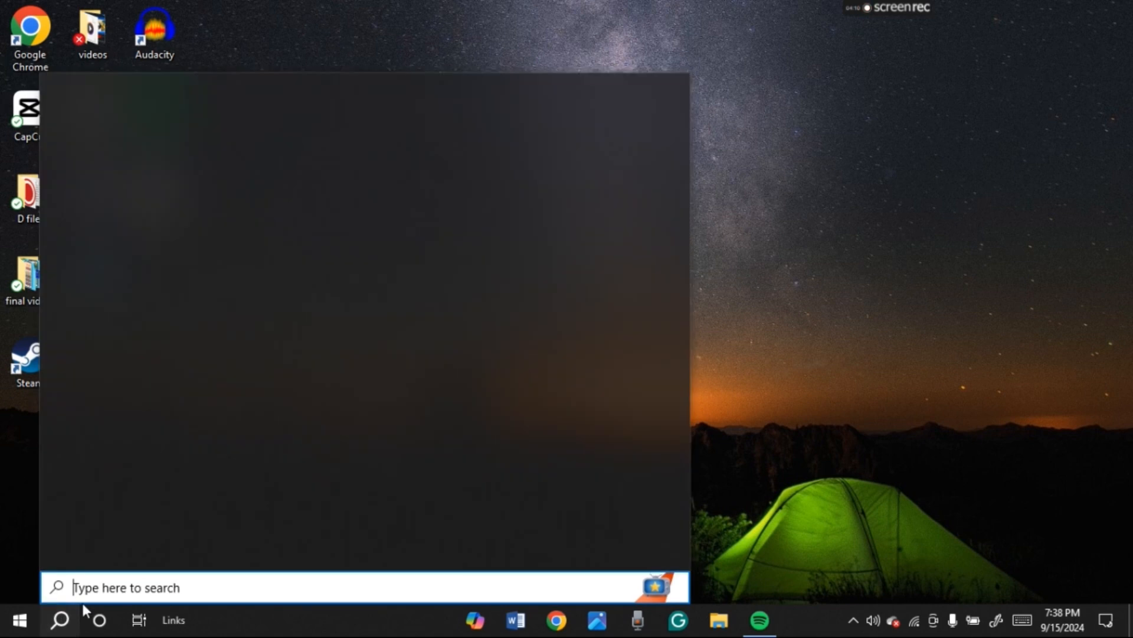
pyautogui.write('roblox player')
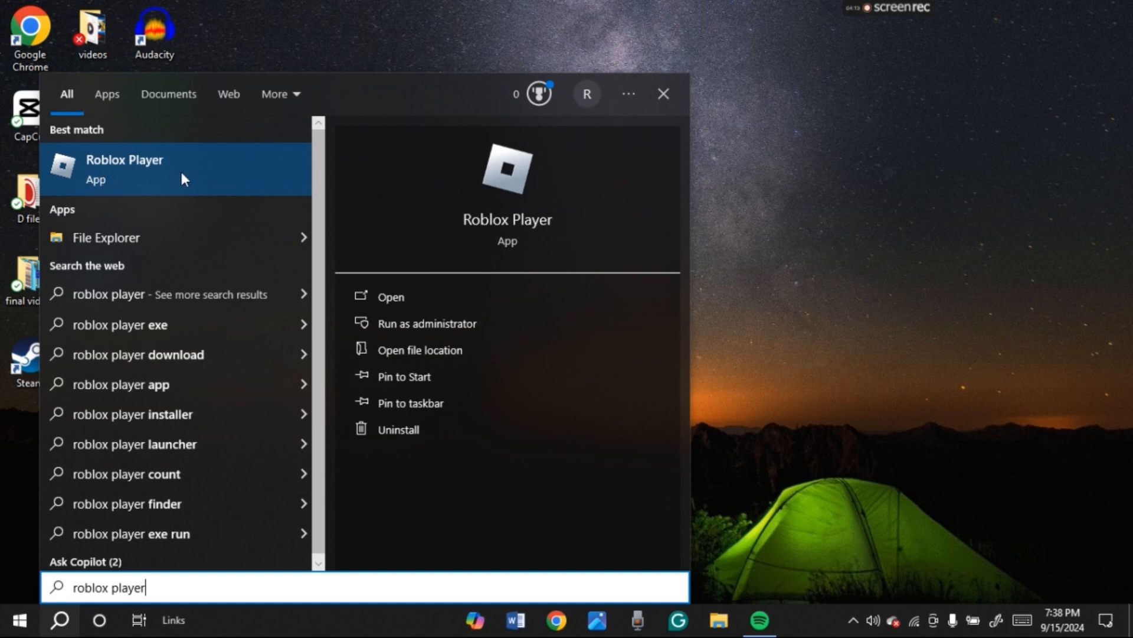
pyautogui.rightClick(125, 169)
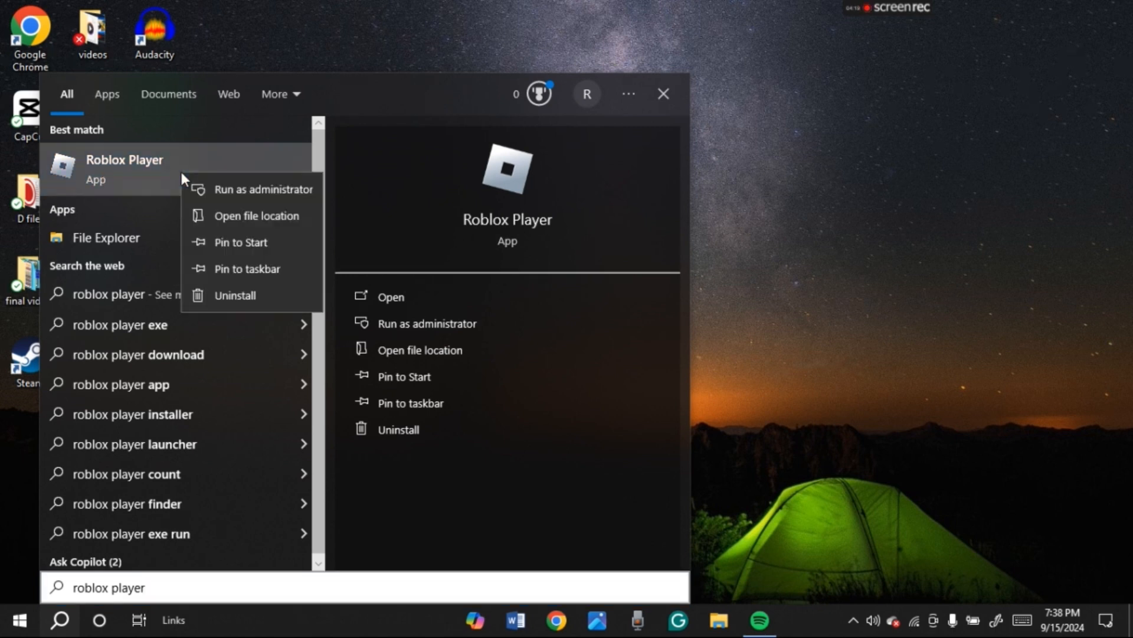
pyautogui.moveTo(234, 295)
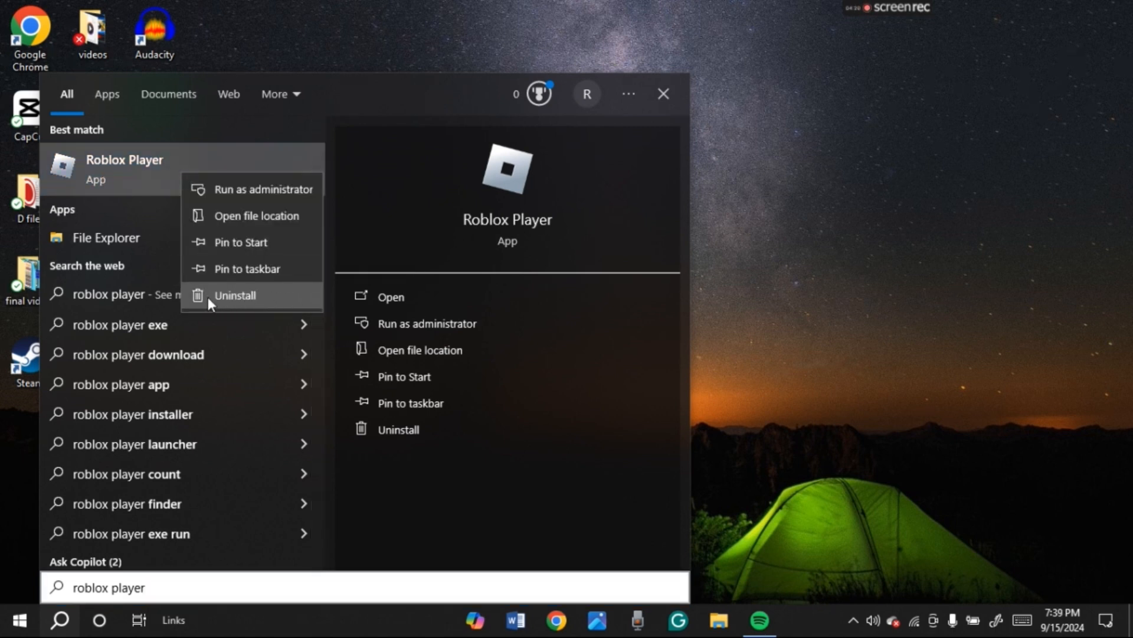